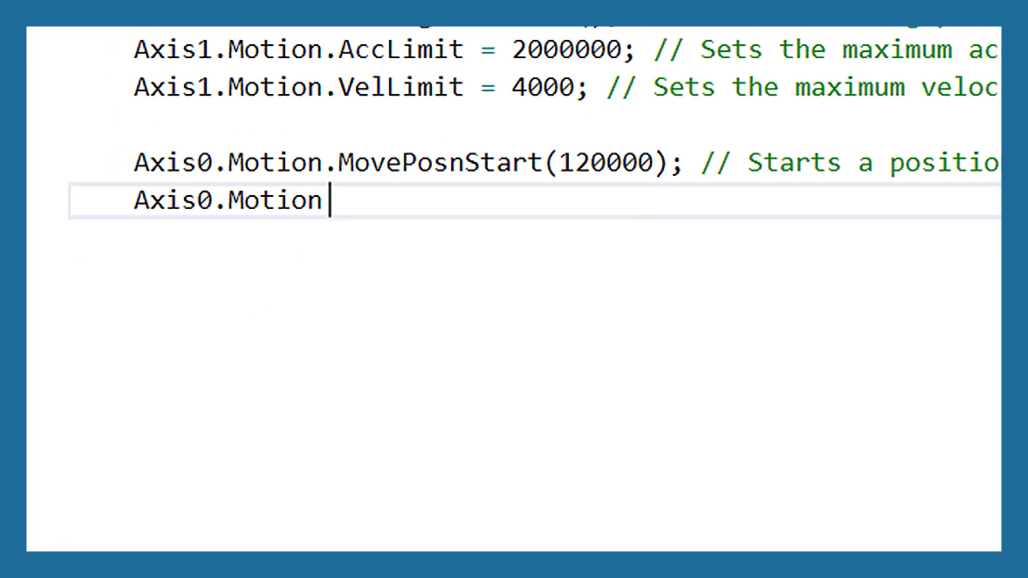
{"action": "type", "text": "."}
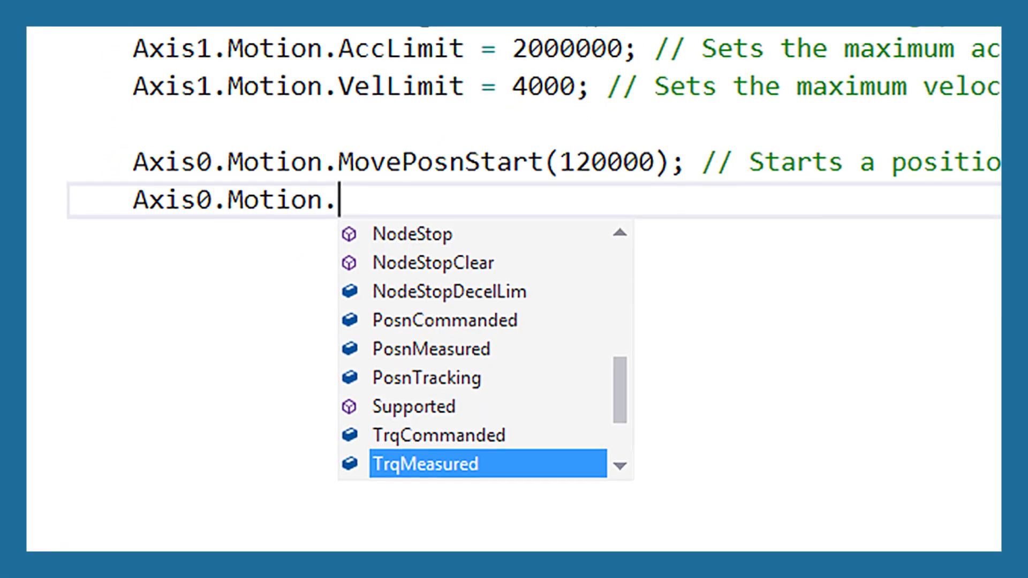